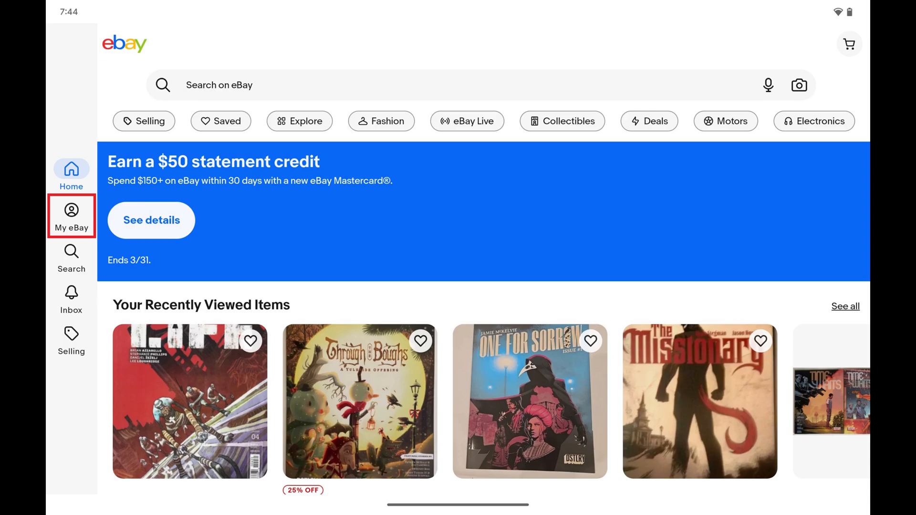
# Go to My eBay and scroll down to the Account section.
pyautogui.click(70, 215)
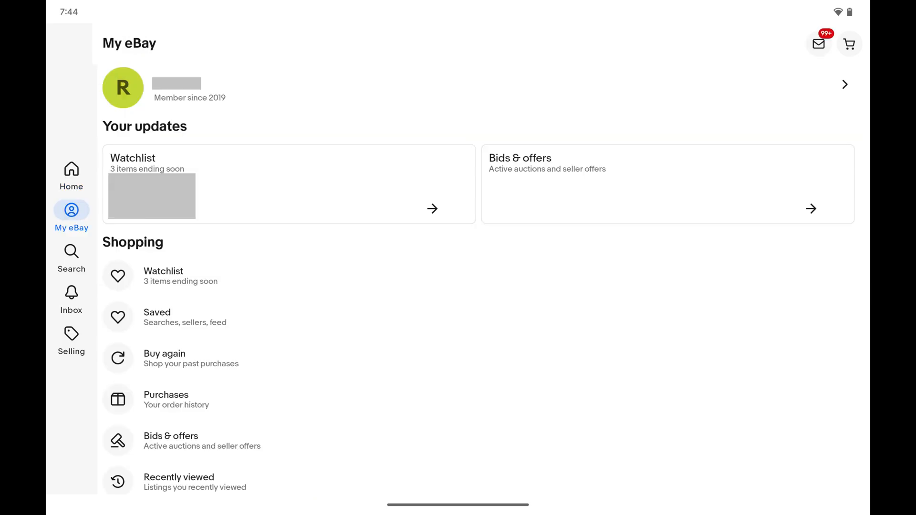
pyautogui.scroll(-3)
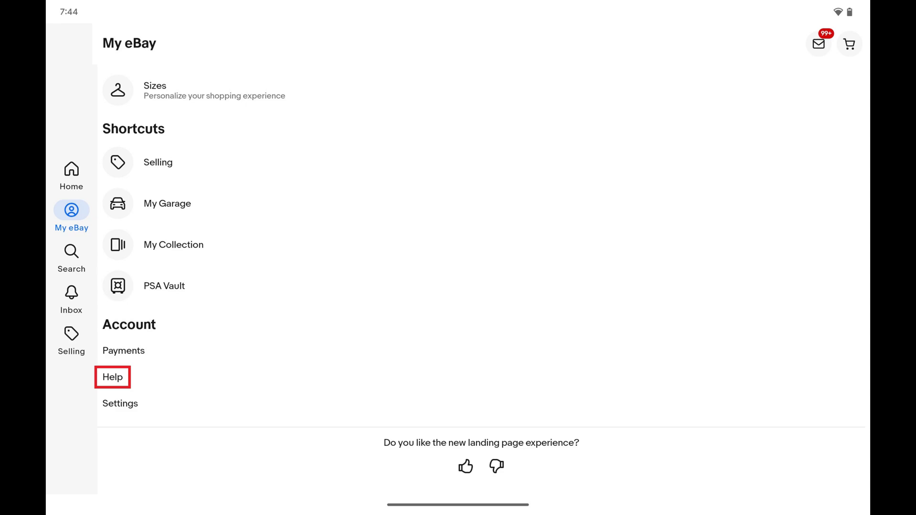
# Search Help & Contact for 'Seller hub' and go to the Seller Hub page.
pyautogui.click(112, 376)
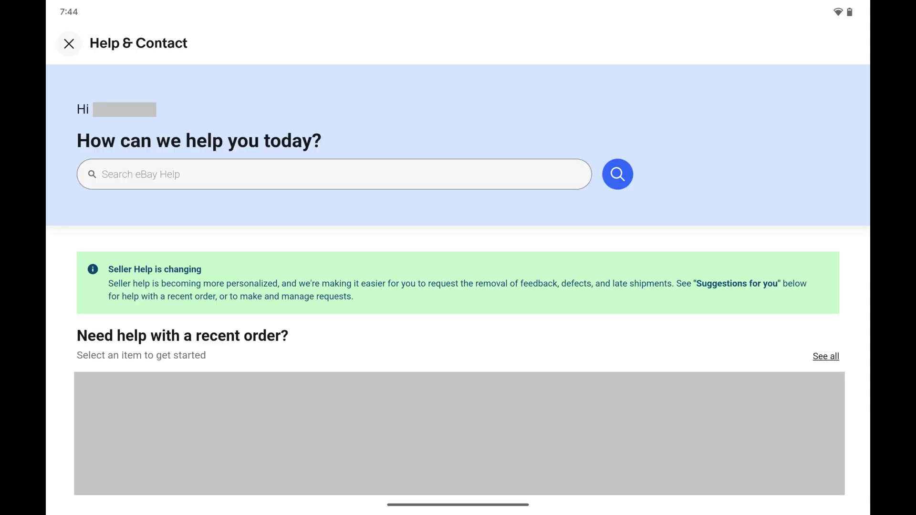
pyautogui.write('Seller hub')
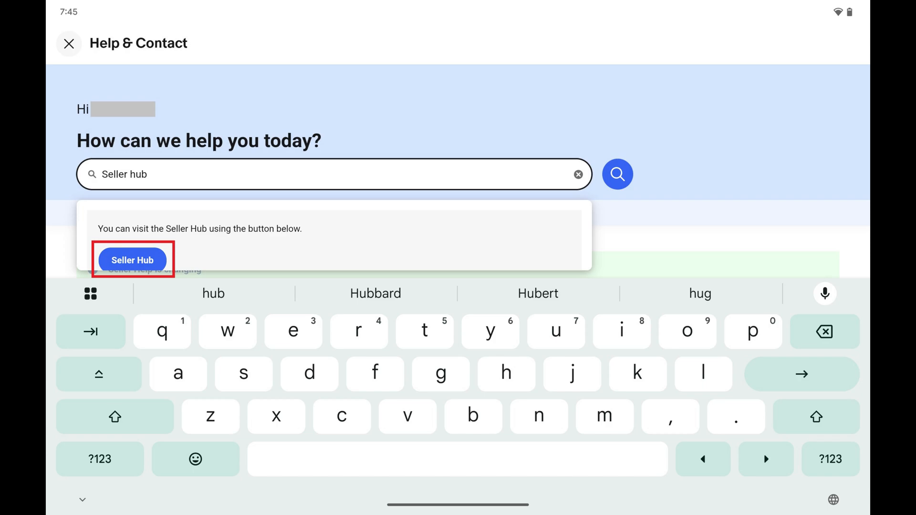
pyautogui.click(132, 260)
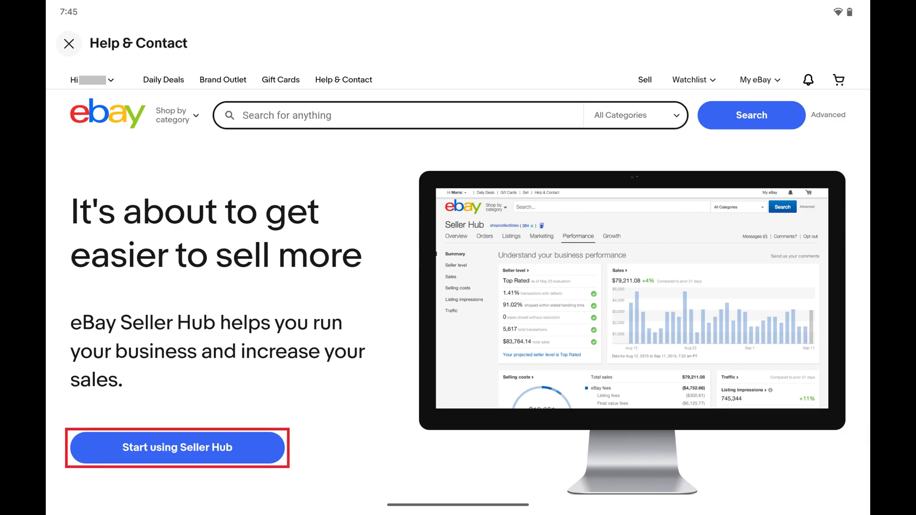
# Start using Seller Hub and view All orders from the Orders menu.
pyautogui.click(177, 447)
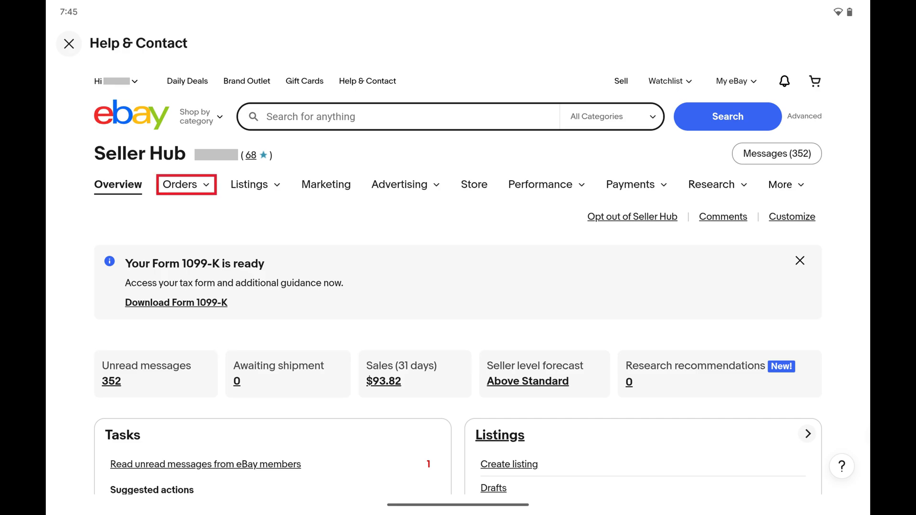
pyautogui.click(179, 184)
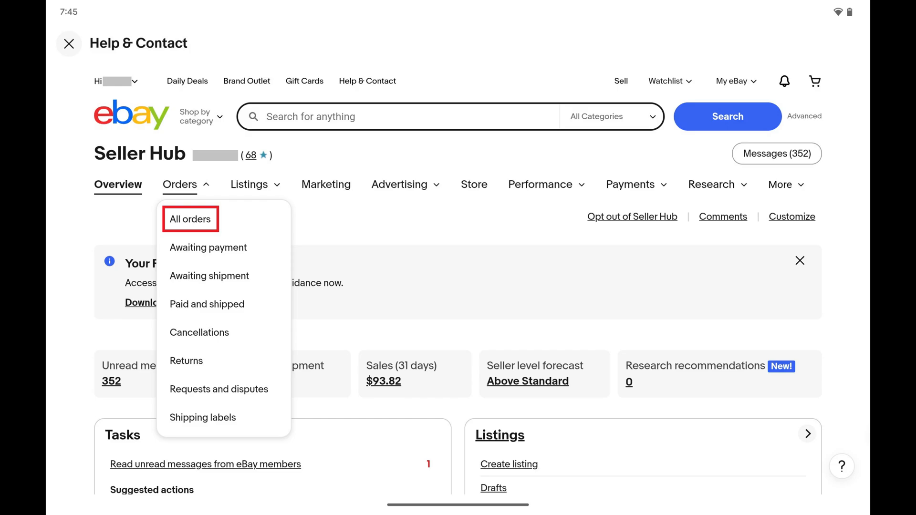
pyautogui.click(189, 219)
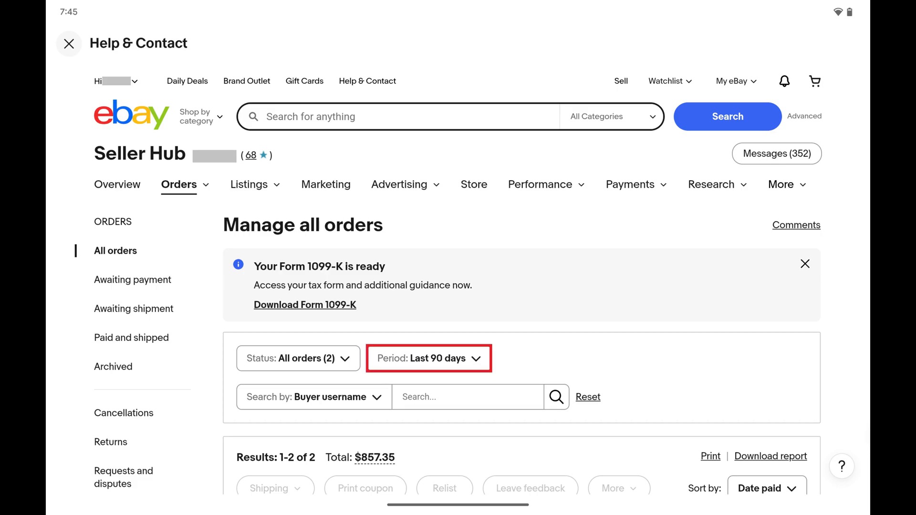
# Change the order period from Last 90 days to Custom.
pyautogui.click(428, 358)
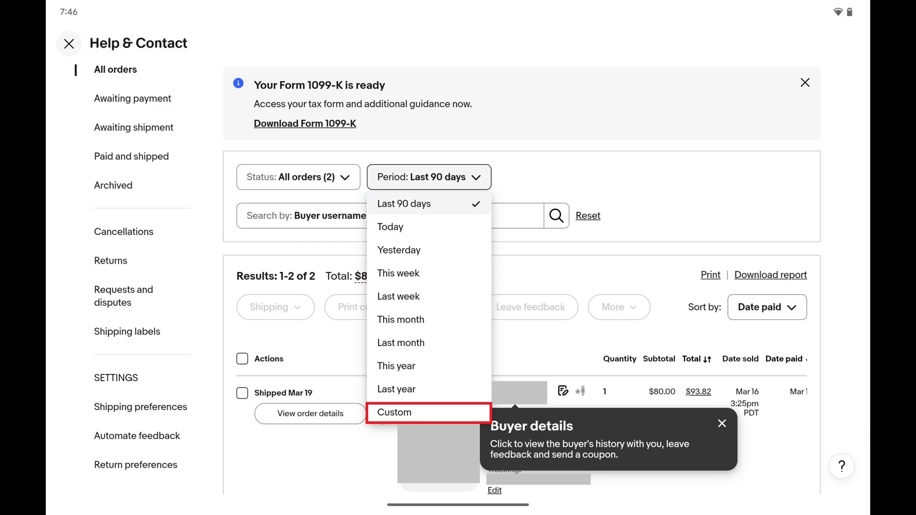
pyautogui.click(395, 412)
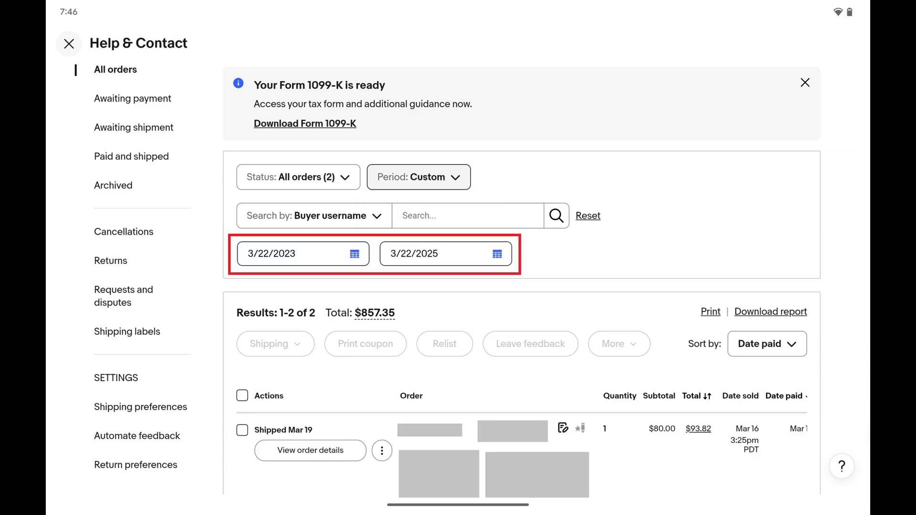
# Set the custom range start date to 3/23/2023 and scroll to the five orders.
pyautogui.click(292, 253)
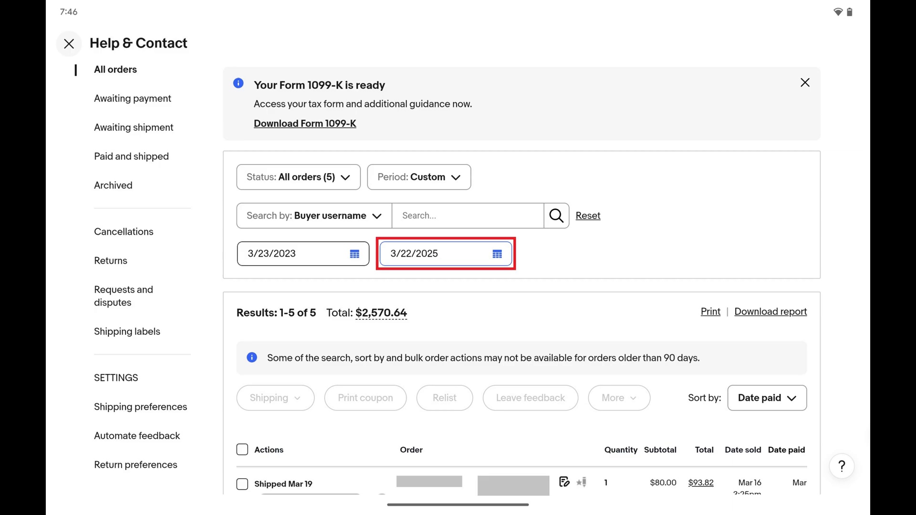
pyautogui.scroll(-3)
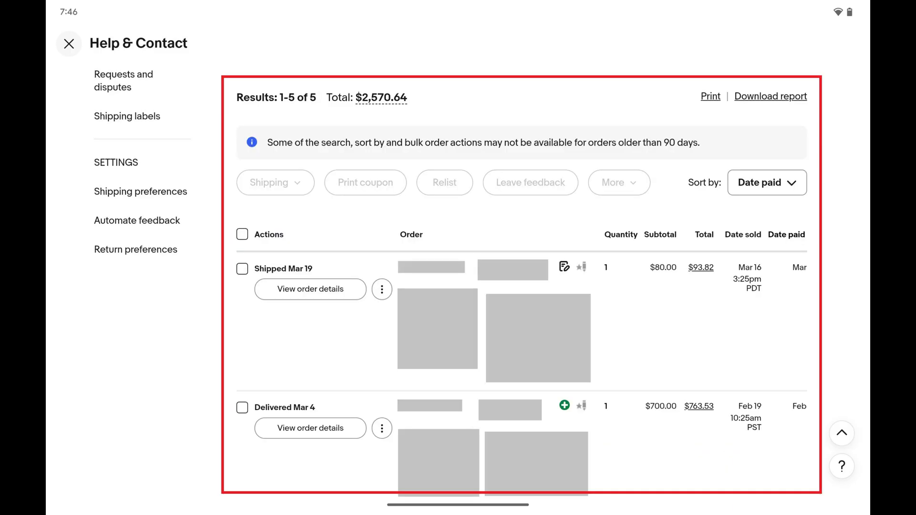